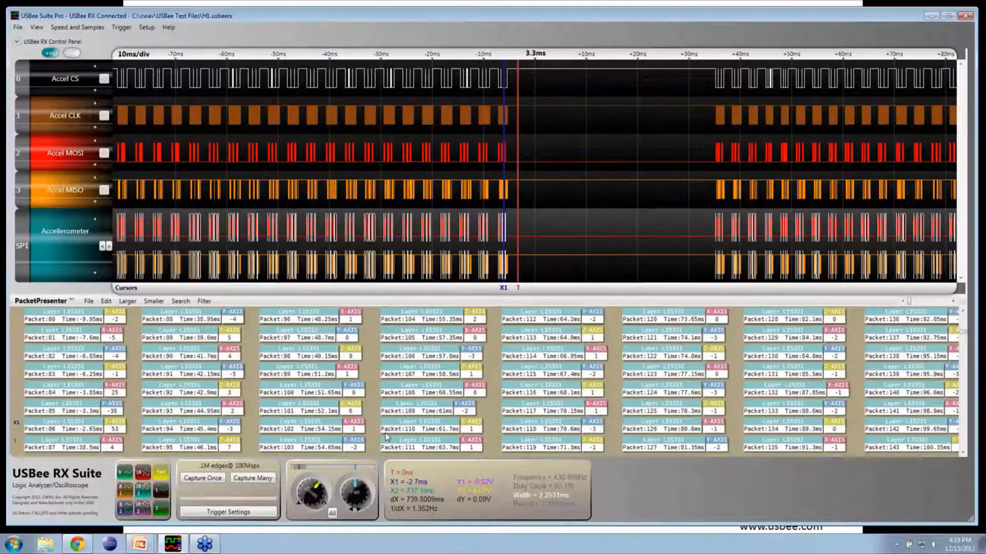
Open the File menu commands for the current accelerometer capture
click(18, 27)
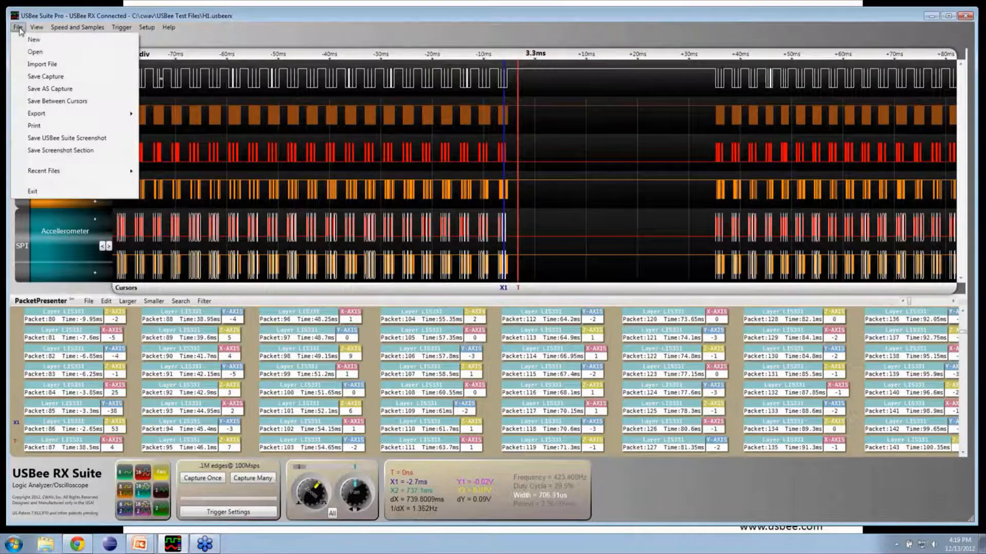
Open the H2.usbeerx capture from the USBee Test Files folder
click(35, 51)
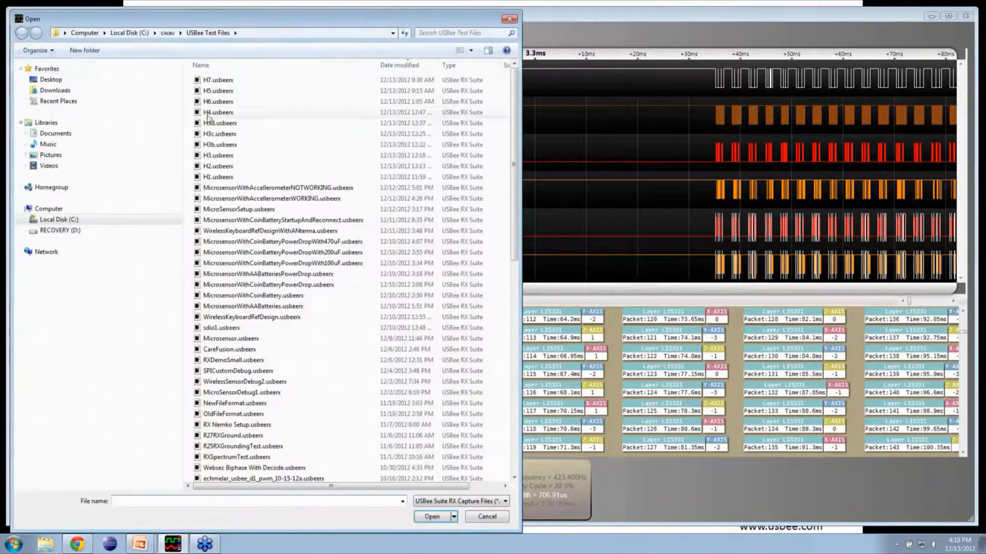
click(217, 167)
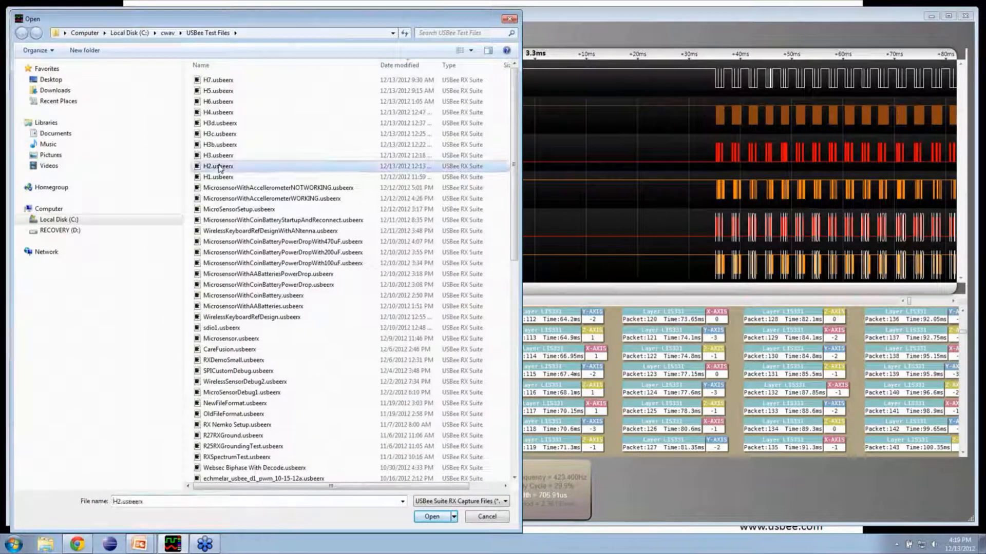
click(431, 516)
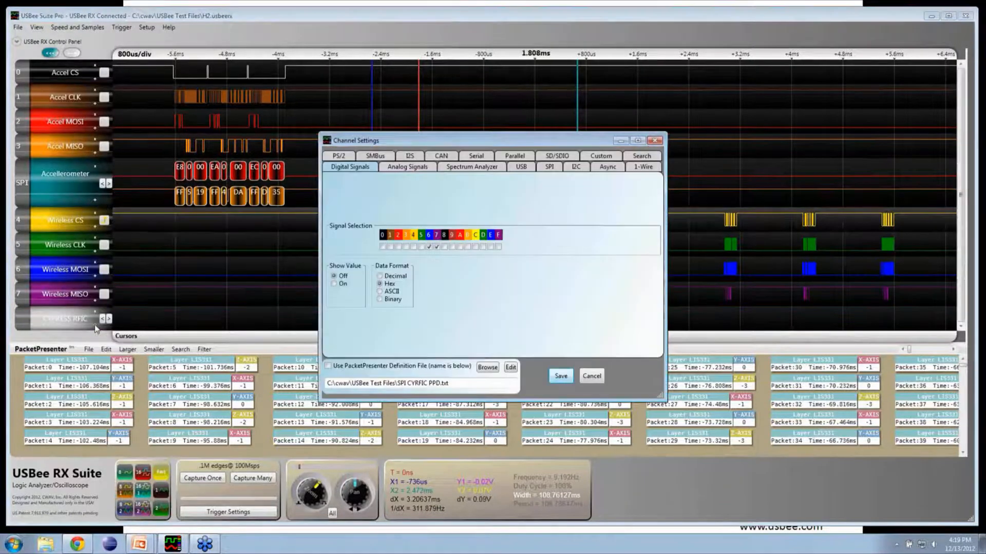
Enable SPI decoding with 'Use PacketPresenter Definition File' on the bottom channel
click(550, 166)
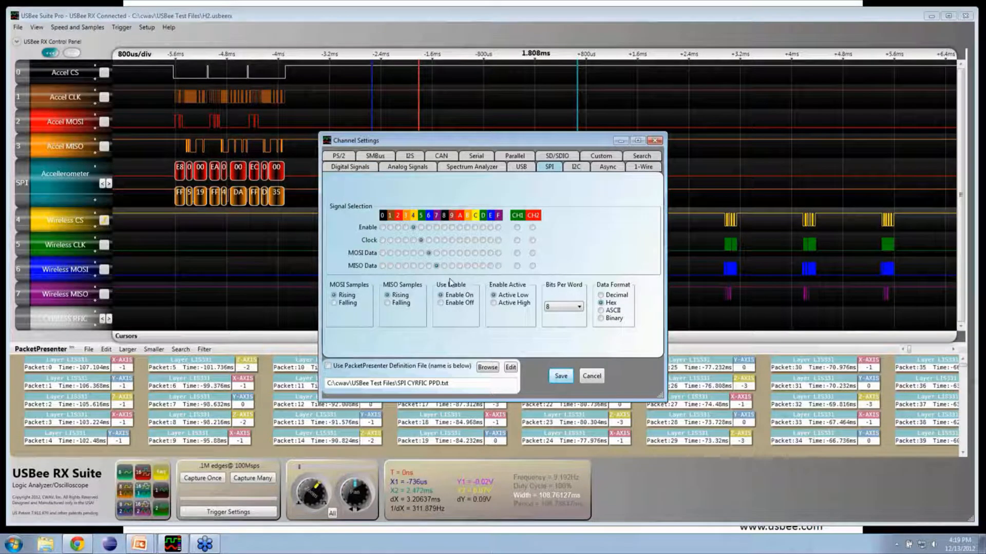
click(559, 376)
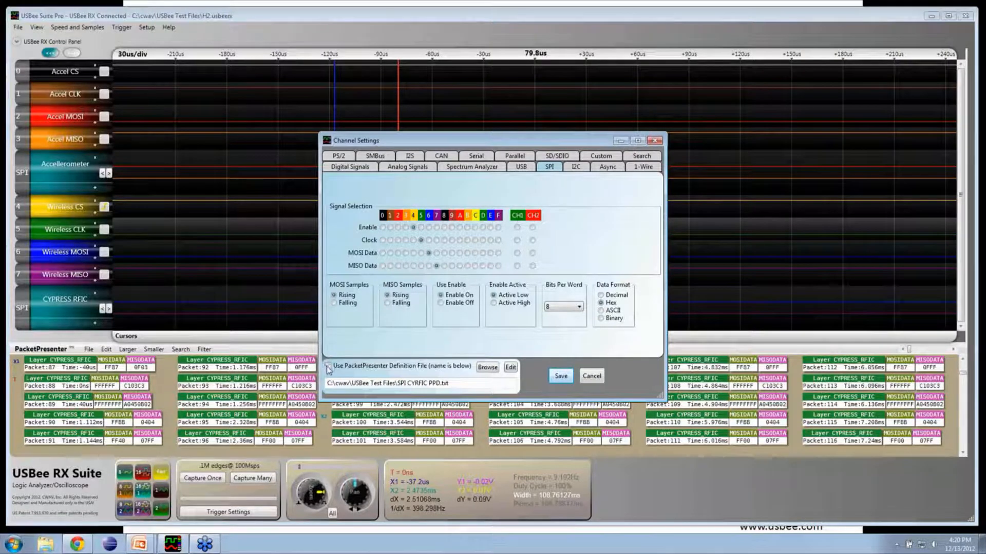
click(327, 365)
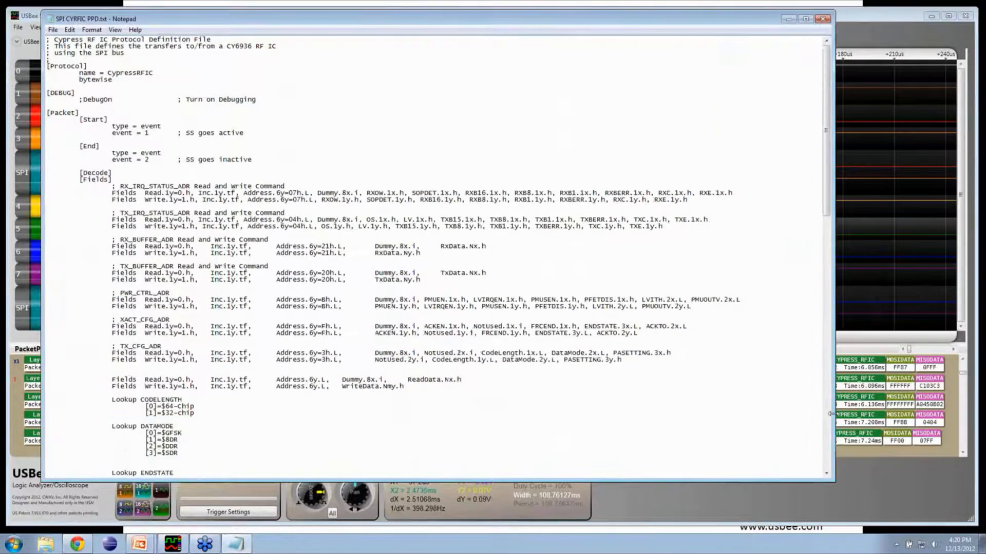
scroll(down, 3)
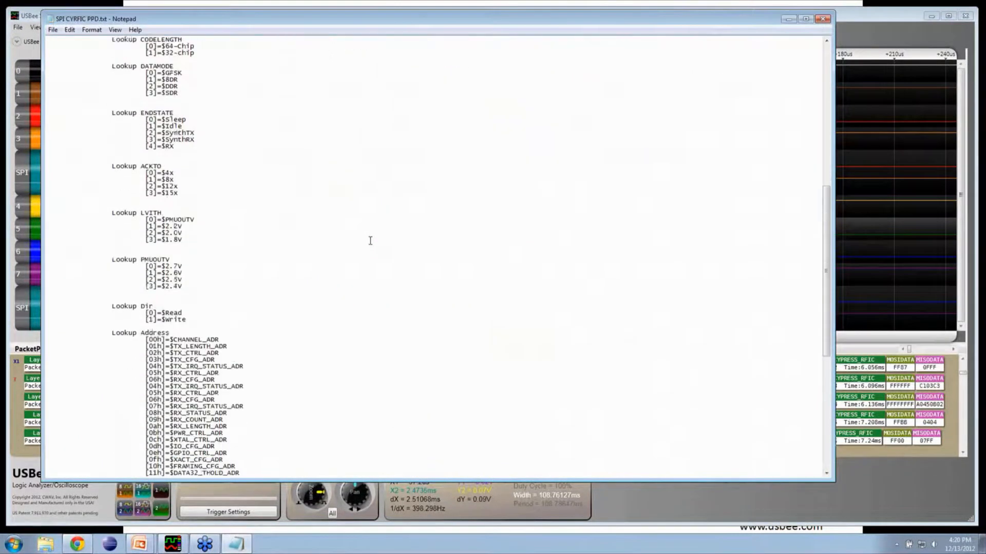
scroll(down, 3)
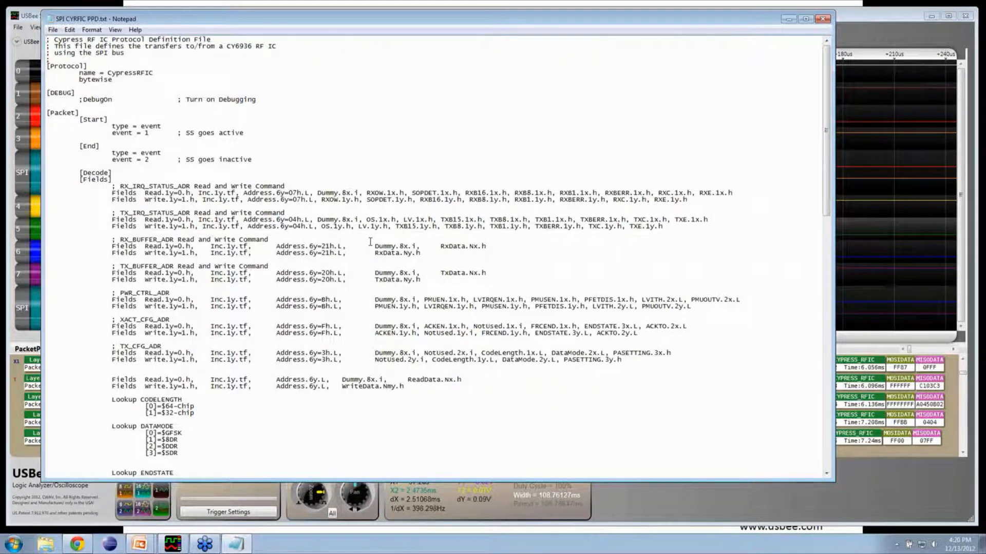
mouse_move(594, 138)
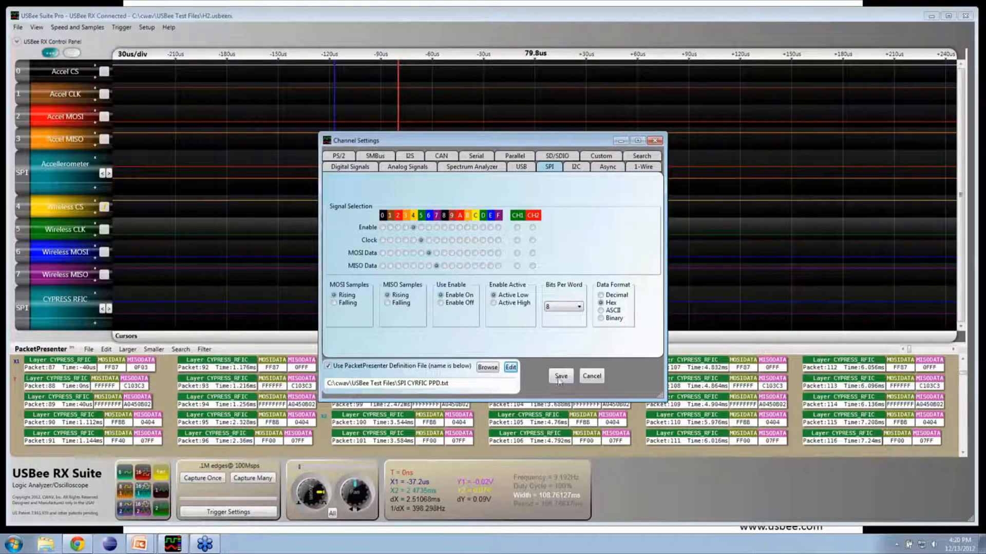
Save the Channel Settings so the Cypress RFIC bus shows decoded MOSI/MISO bytes
click(559, 376)
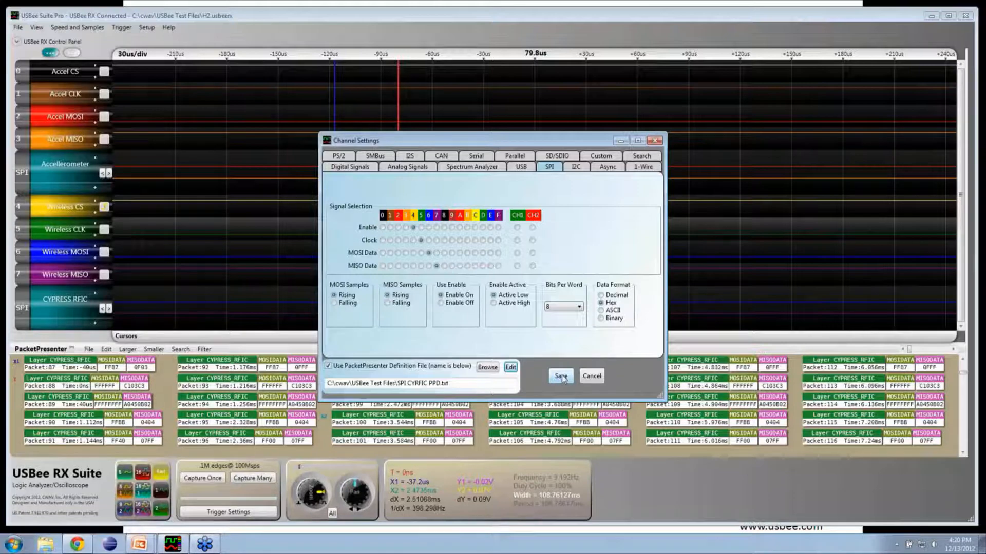
click(561, 375)
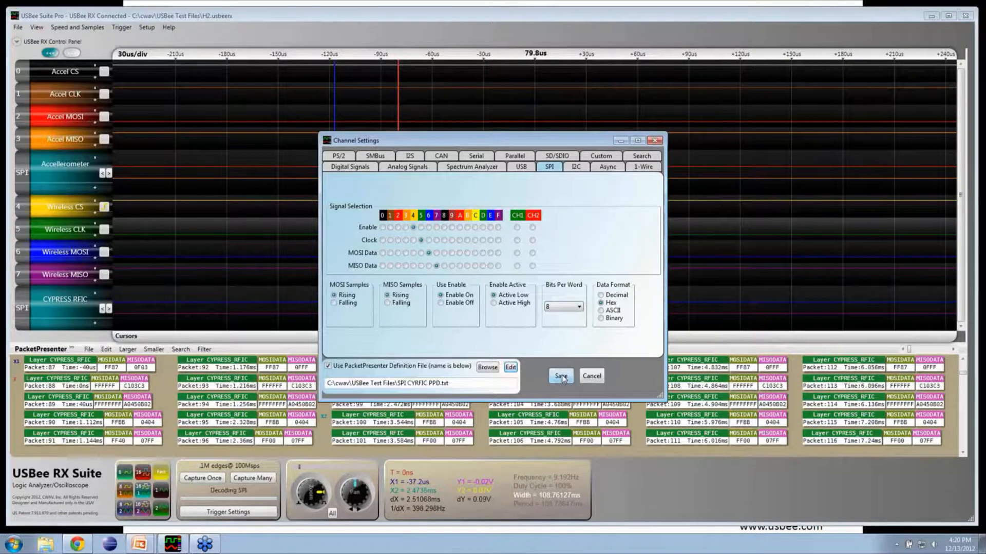
click(558, 375)
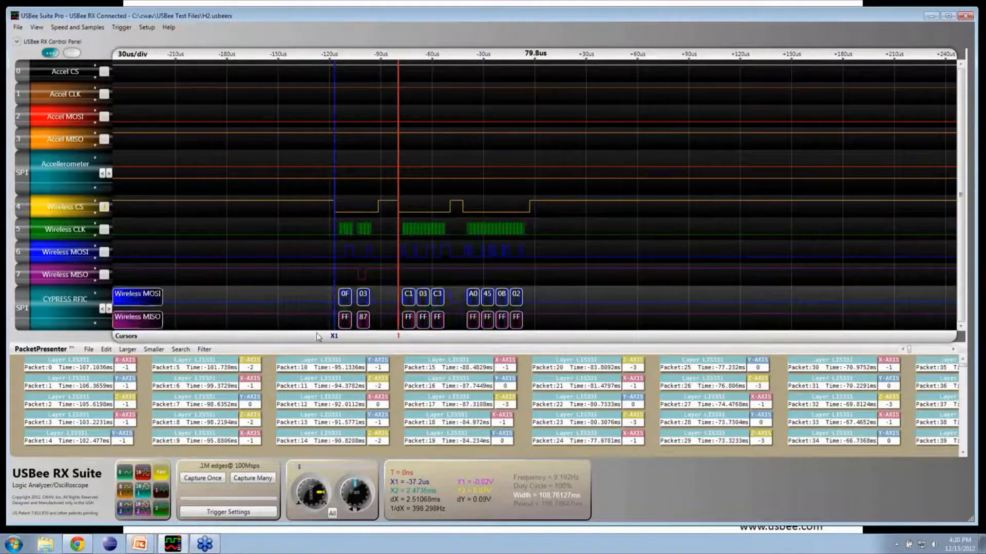